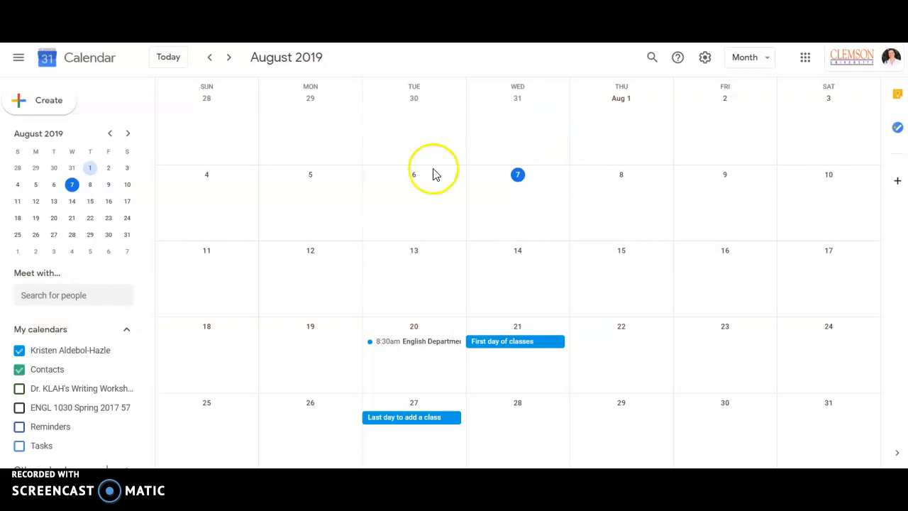
mouse_move(666, 303)
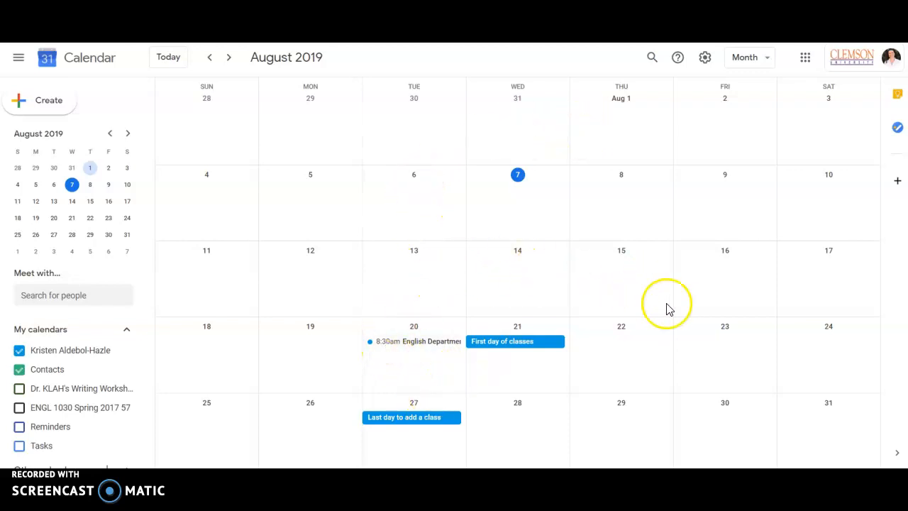
mouse_move(693, 305)
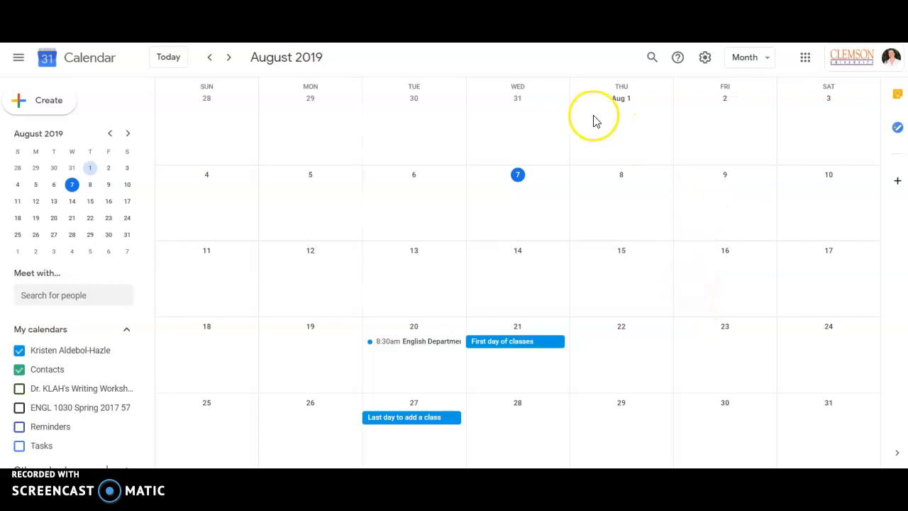
mouse_move(254, 84)
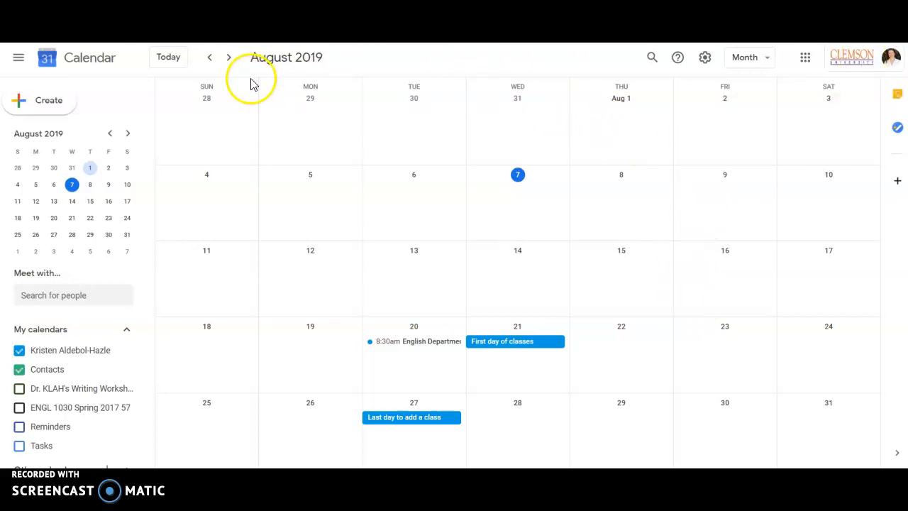
mouse_move(344, 59)
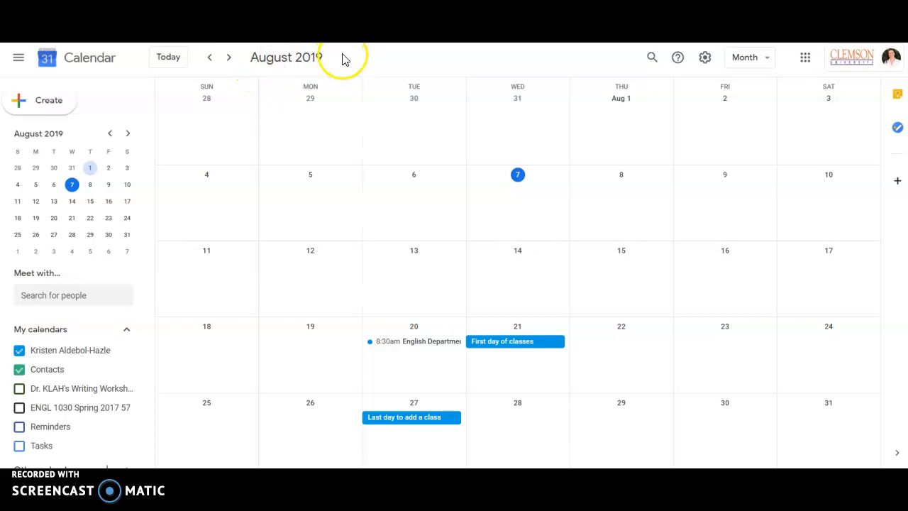
mouse_move(414, 341)
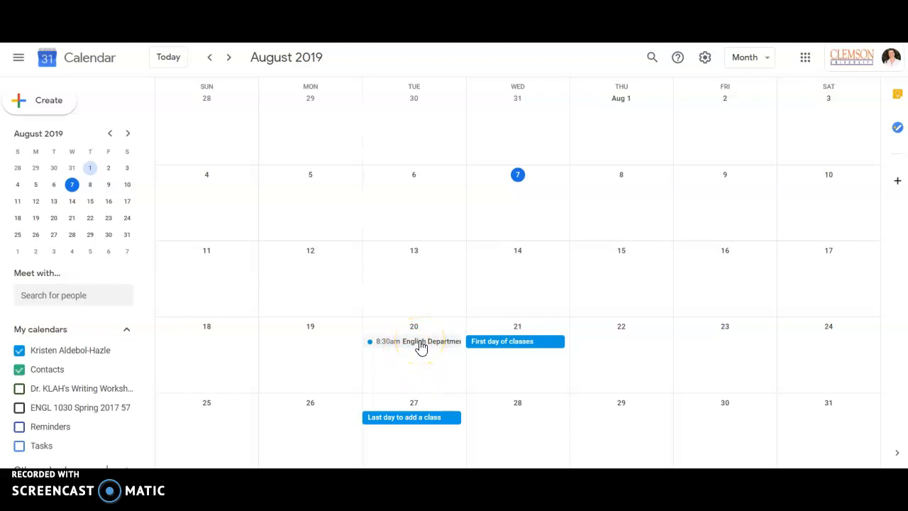
mouse_move(549, 350)
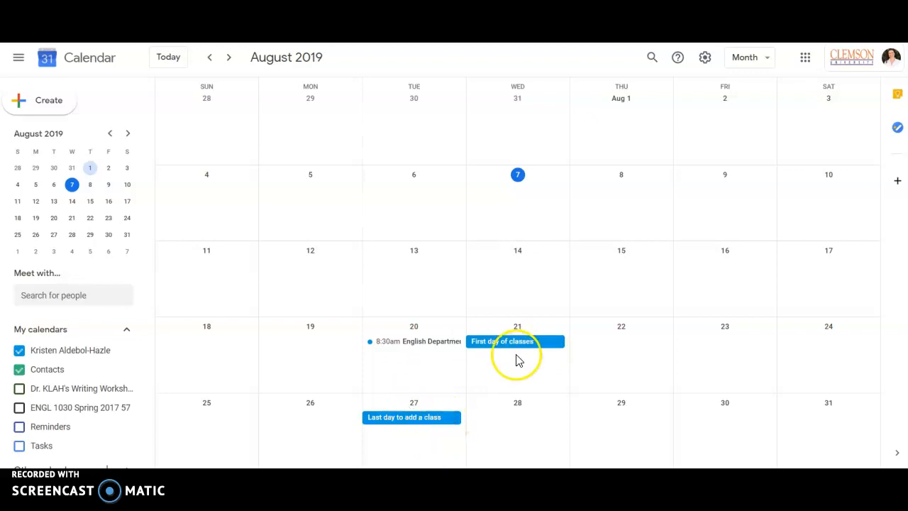
mouse_move(481, 347)
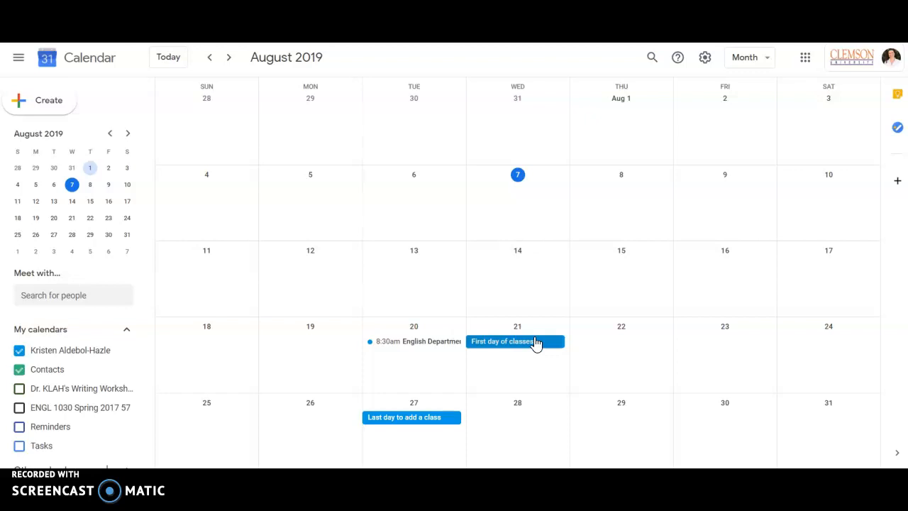
mouse_move(381, 347)
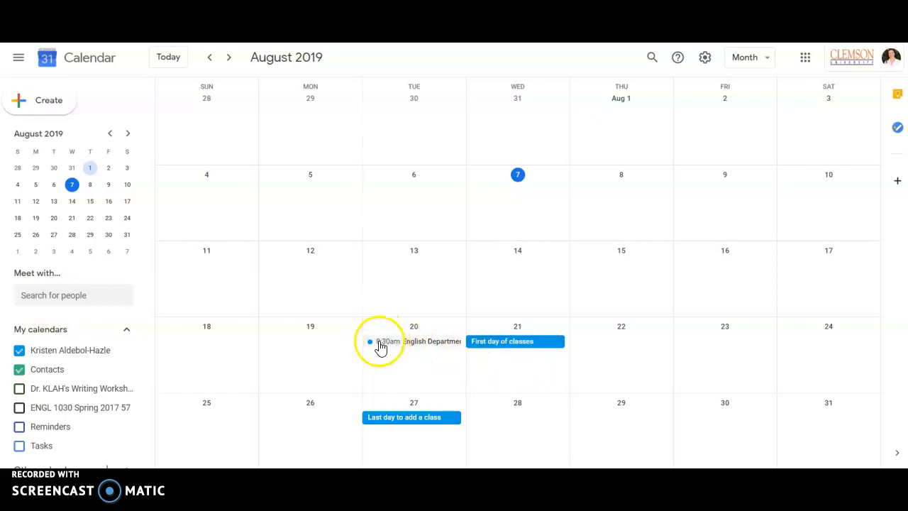
mouse_move(399, 351)
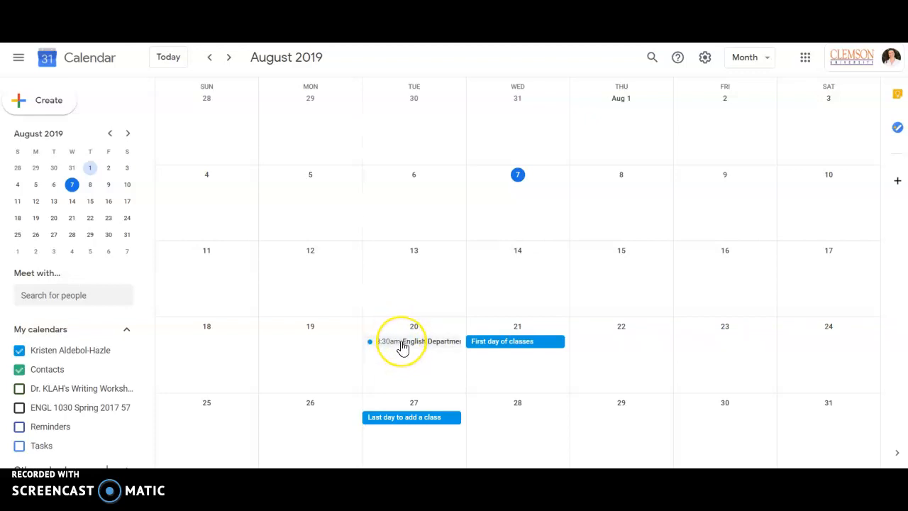
mouse_move(403, 347)
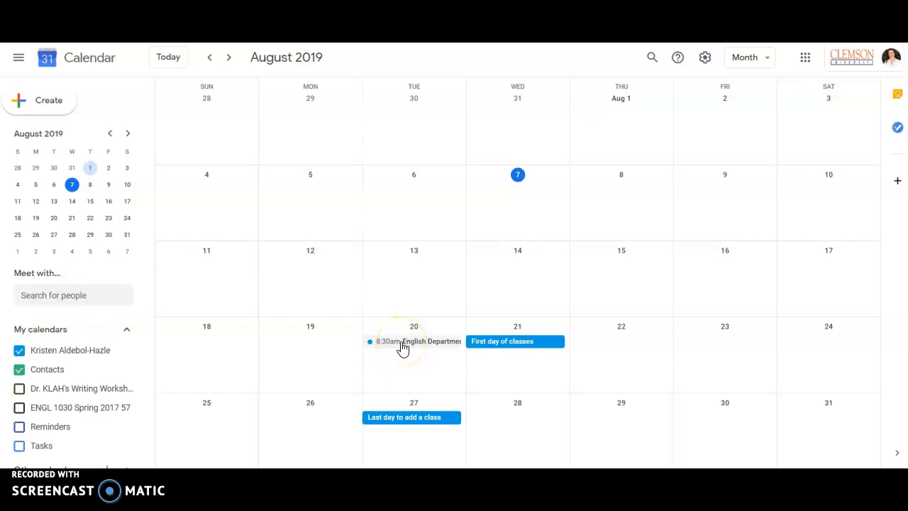
mouse_move(432, 314)
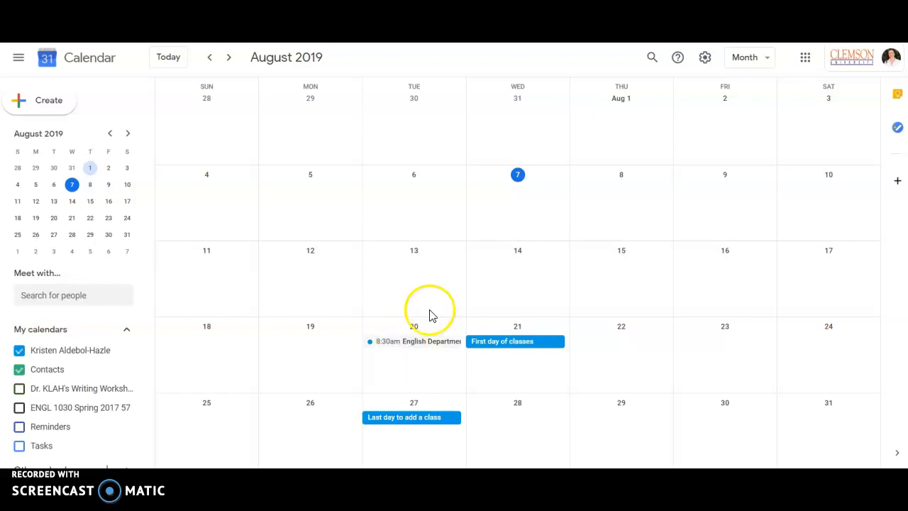
mouse_move(302, 68)
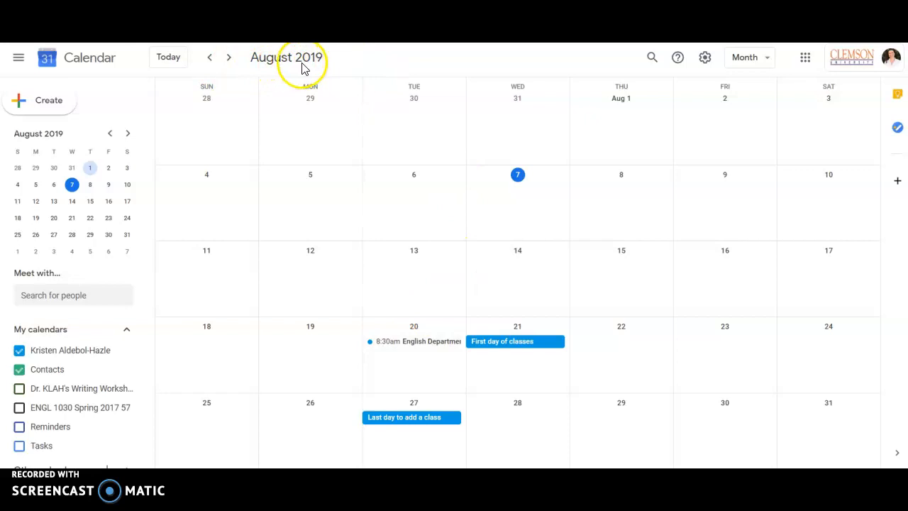
mouse_move(748, 57)
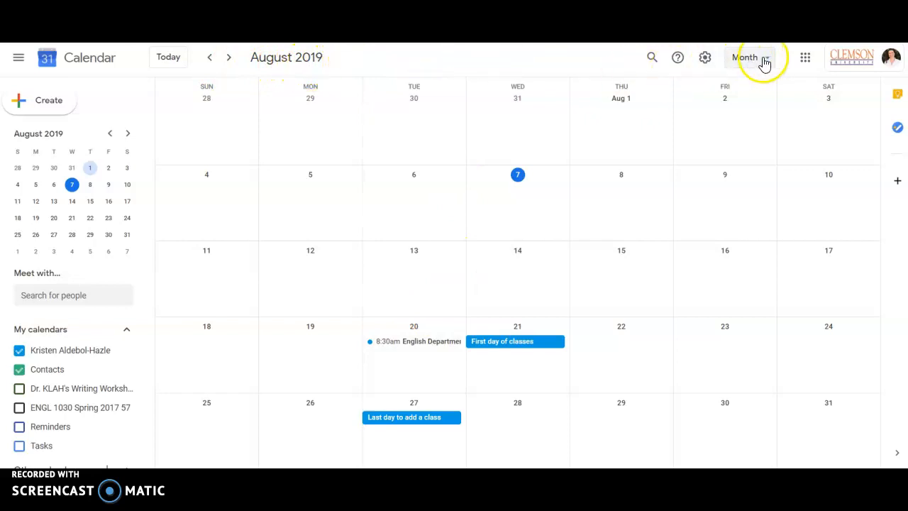
Switch the calendar to week view and back to month view
left_click(744, 57)
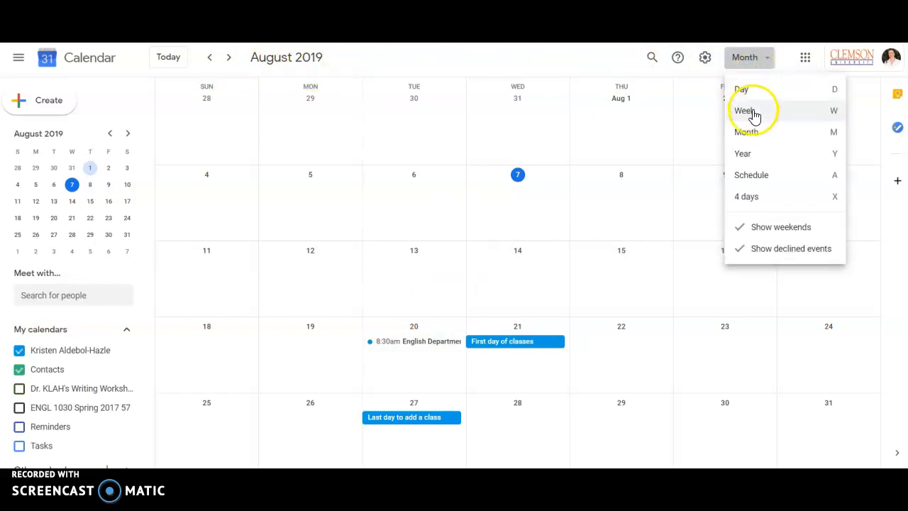
left_click(744, 110)
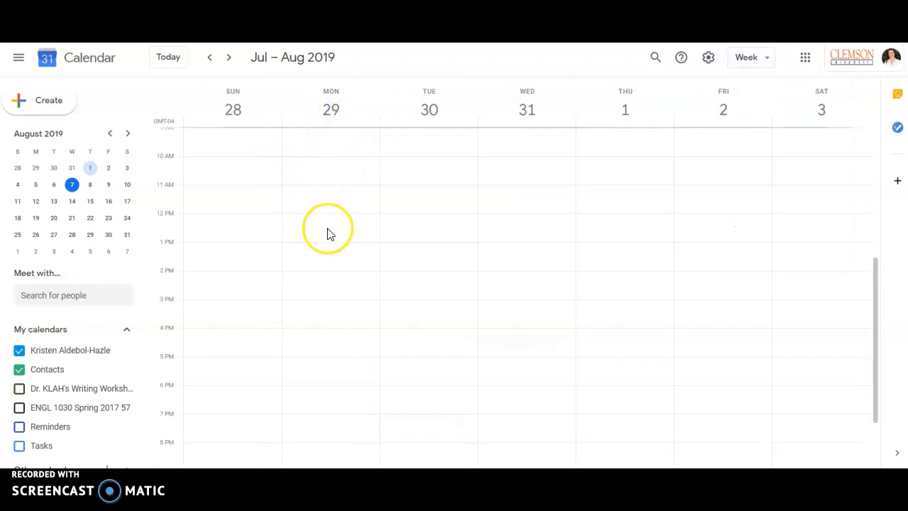
mouse_move(301, 336)
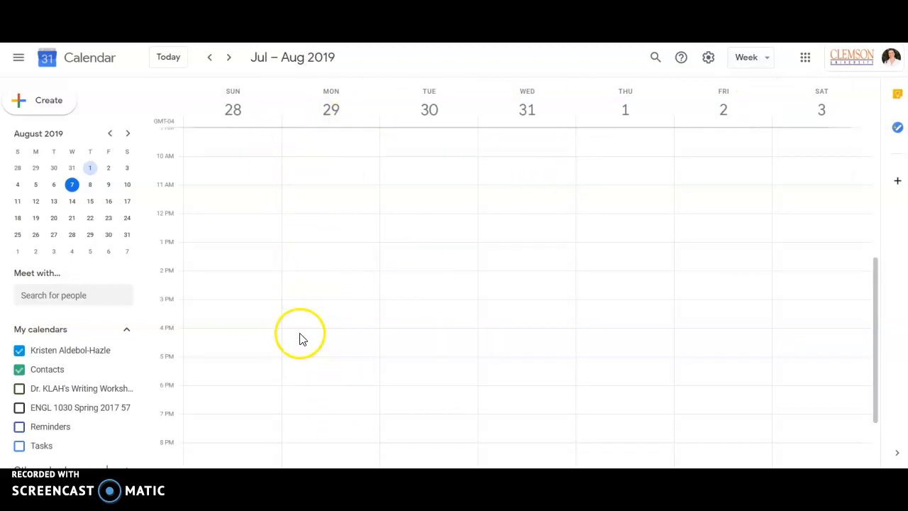
mouse_move(683, 220)
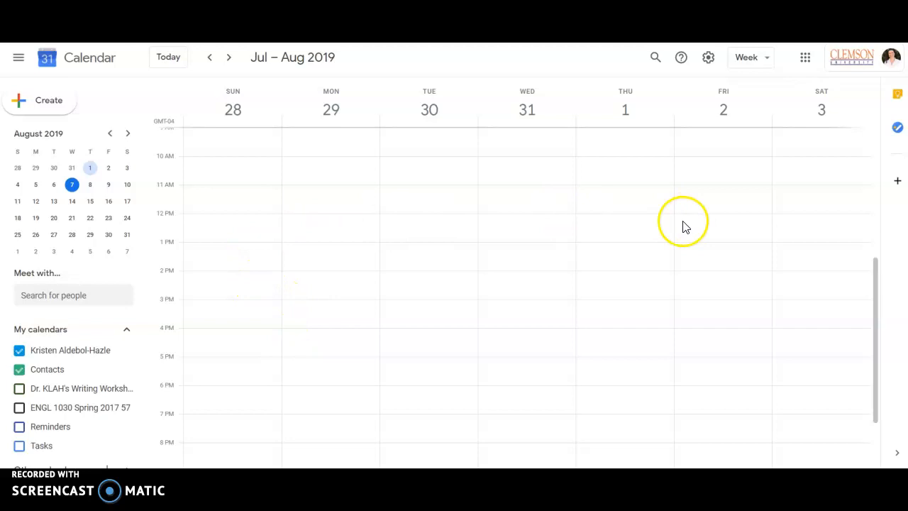
left_click(746, 58)
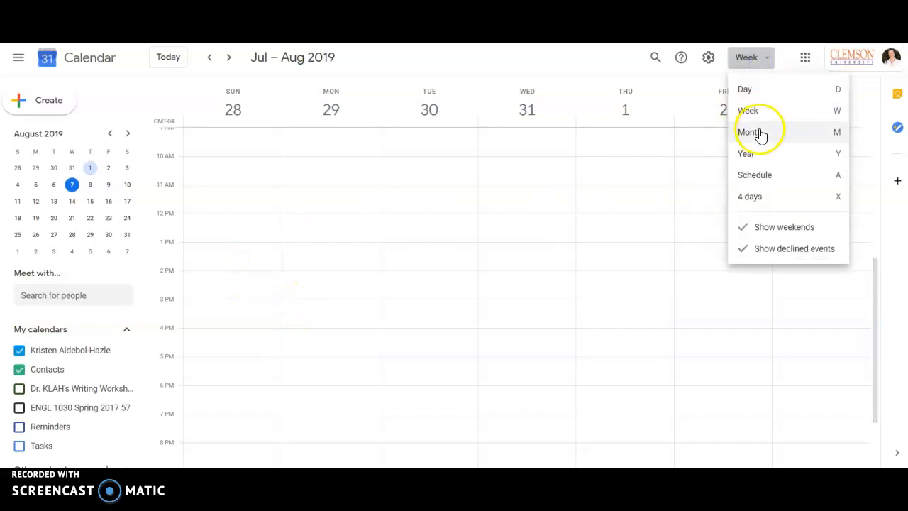
left_click(750, 132)
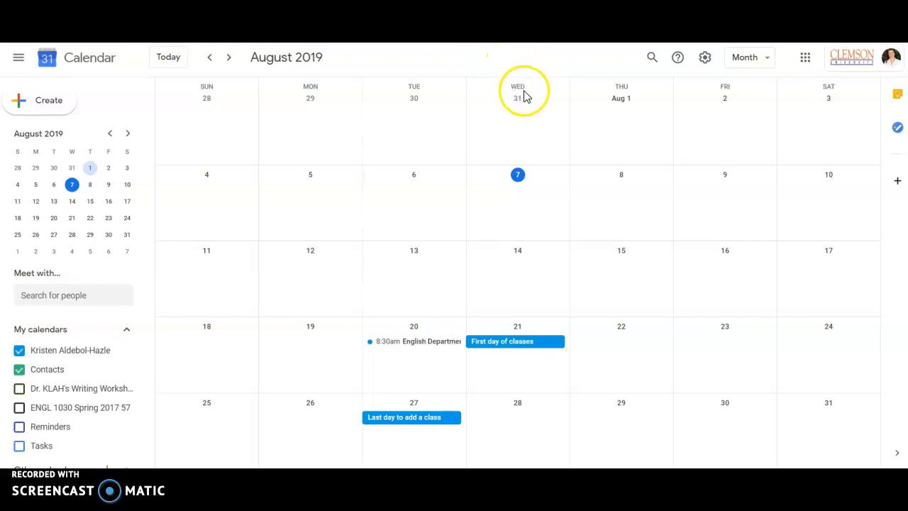
mouse_move(294, 67)
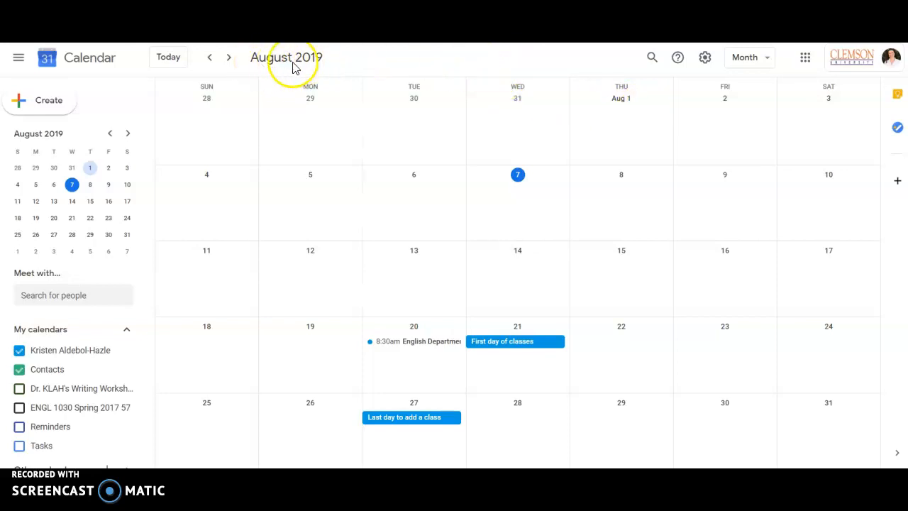
mouse_move(720, 78)
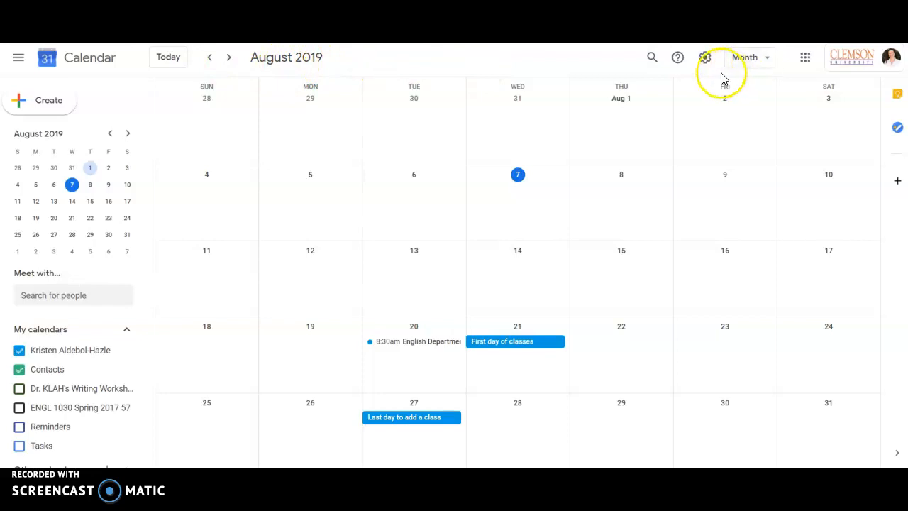
Print the calendar with a print range from Aug 1 to Dec 31, 2019
left_click(704, 57)
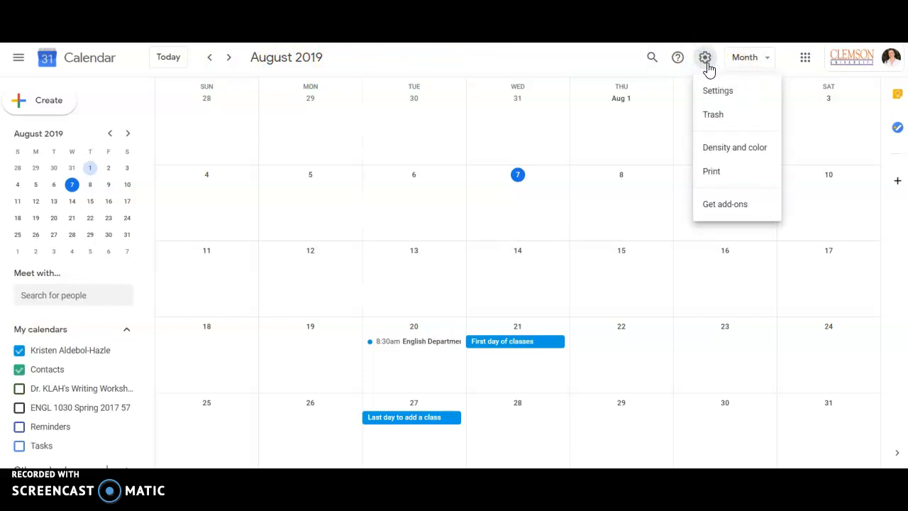
mouse_move(711, 175)
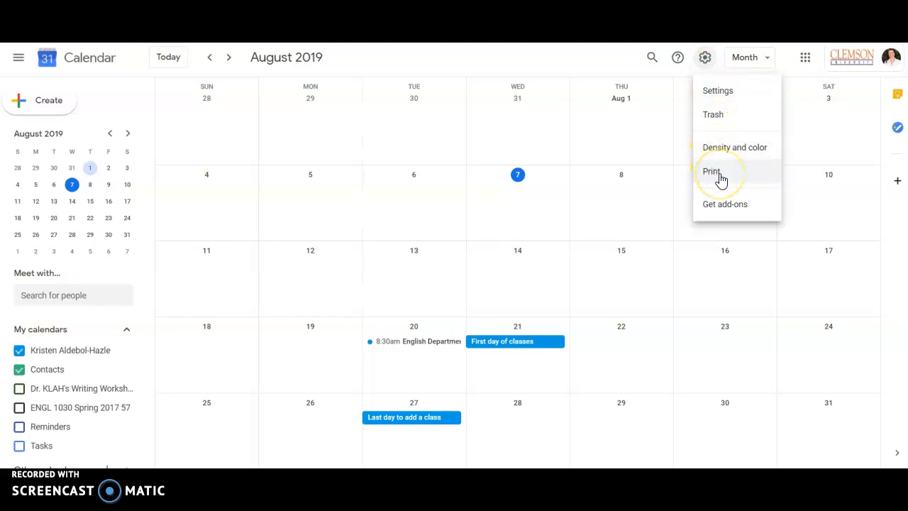
mouse_move(711, 171)
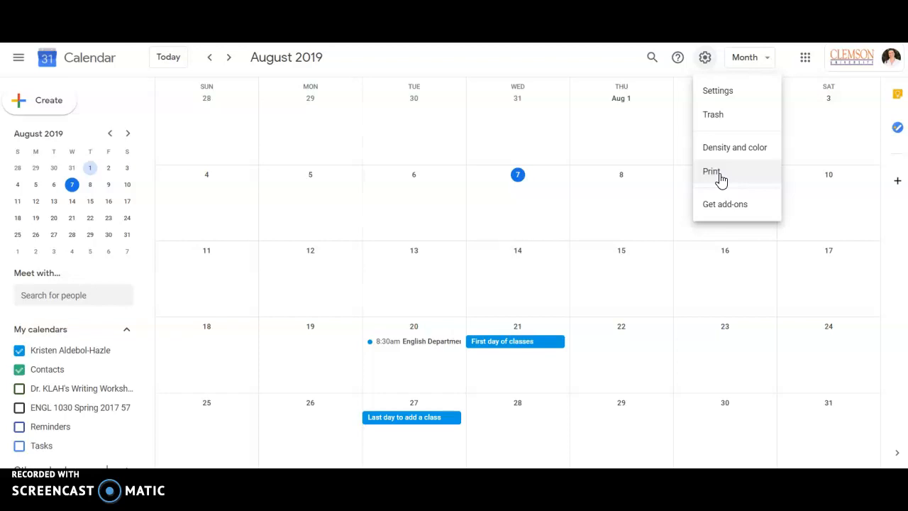
mouse_move(725, 176)
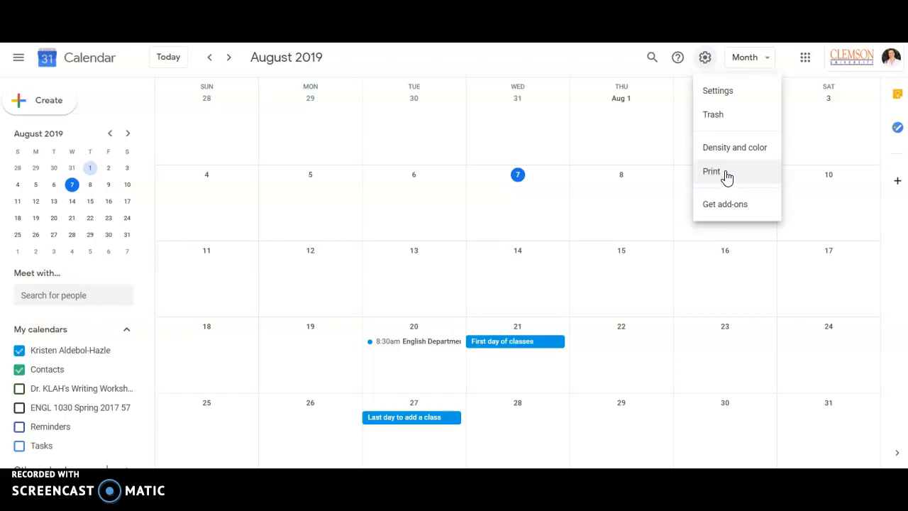
left_click(711, 171)
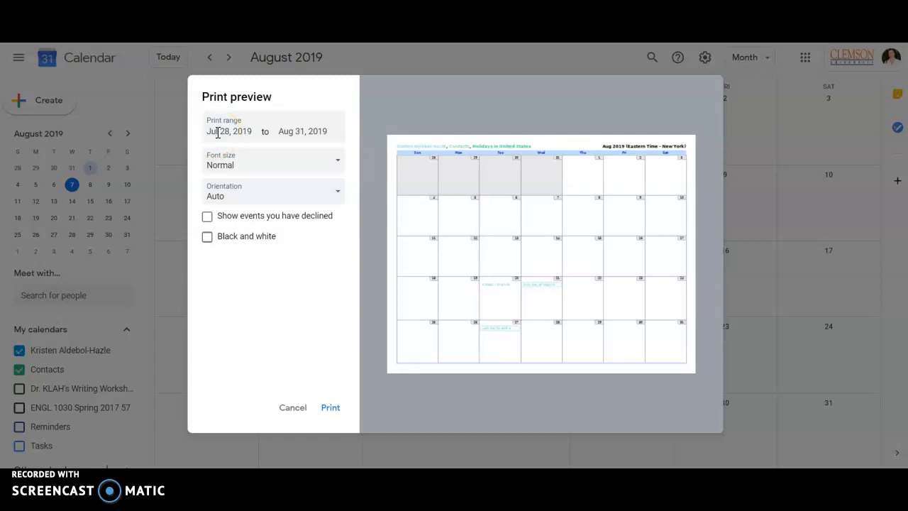
left_click(229, 132)
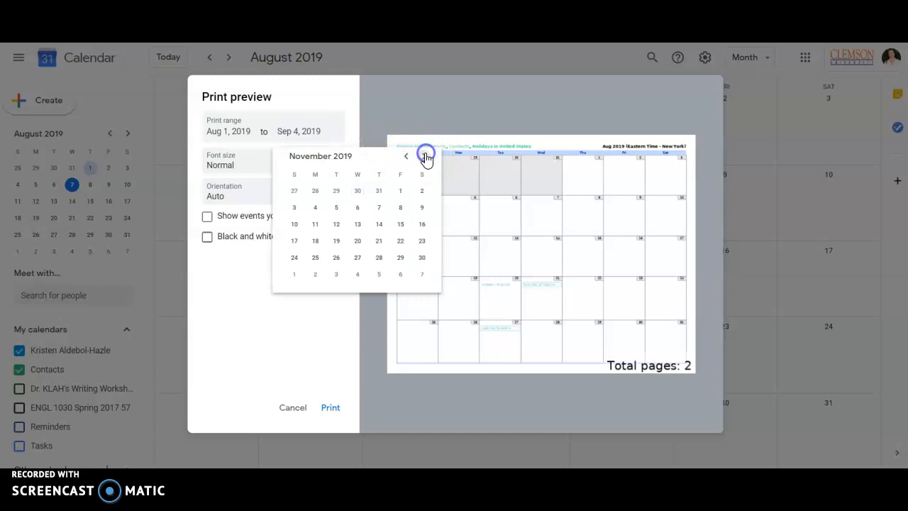
left_click(424, 155)
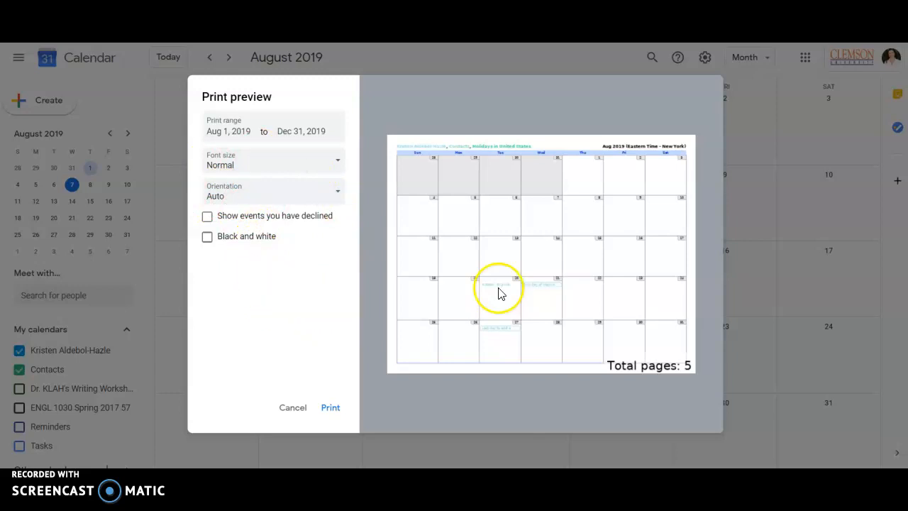
mouse_move(679, 377)
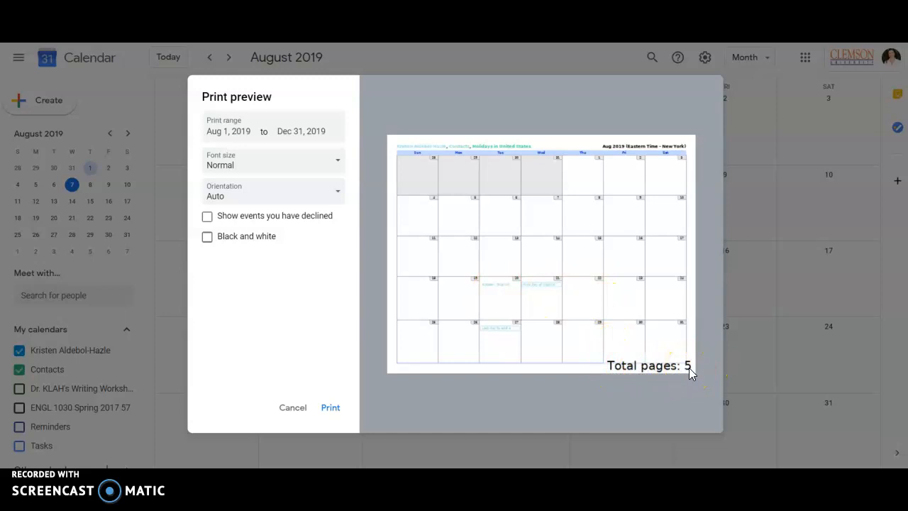
mouse_move(238, 329)
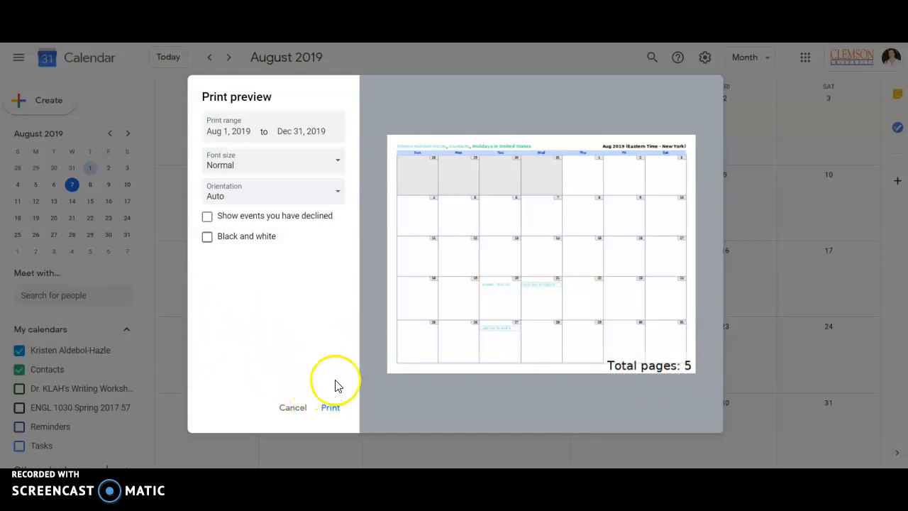
mouse_move(282, 272)
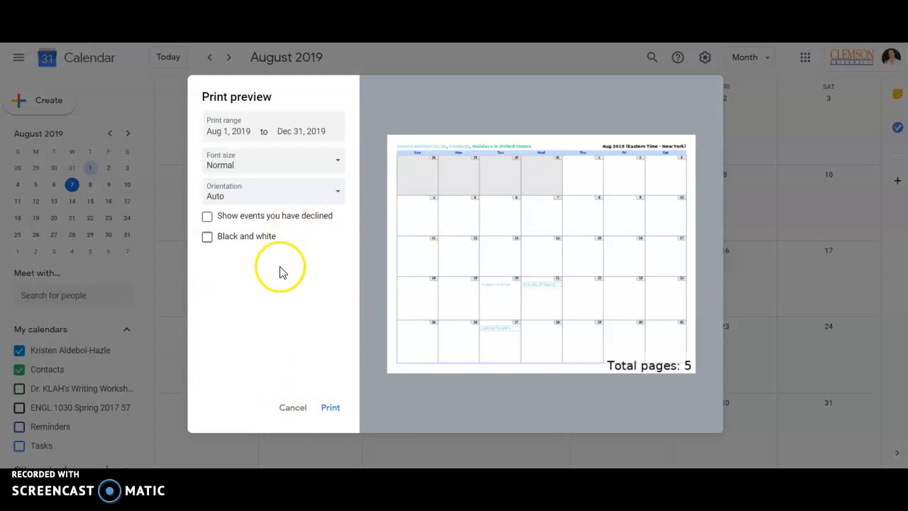
mouse_move(462, 190)
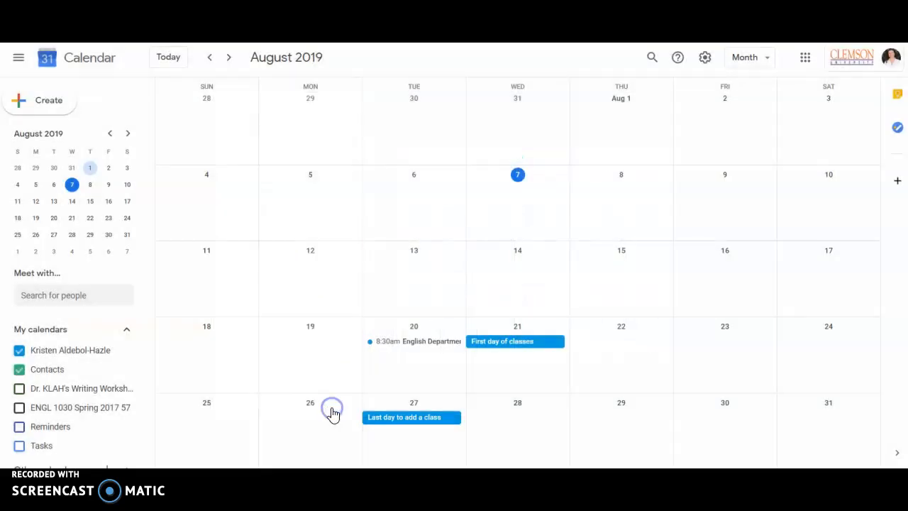
mouse_move(333, 379)
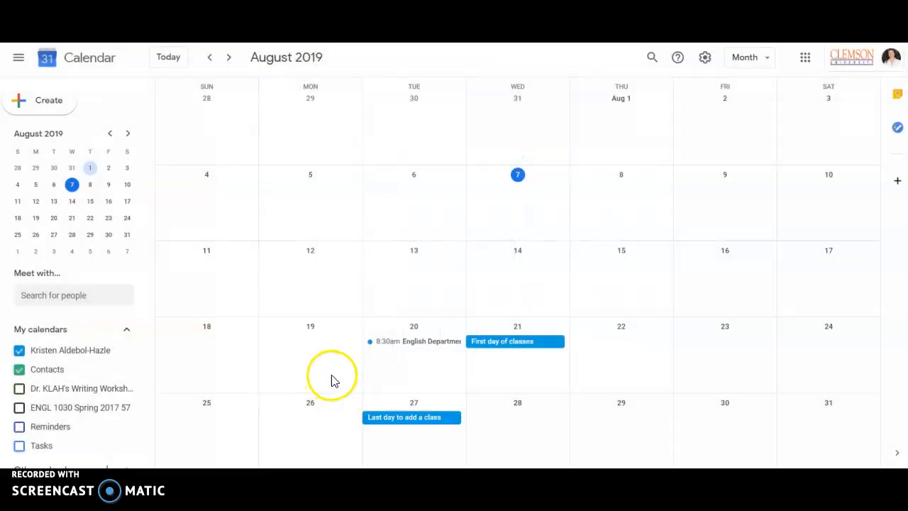
Set the print destination to Save as PDF and start saving
key("ctrl+p")
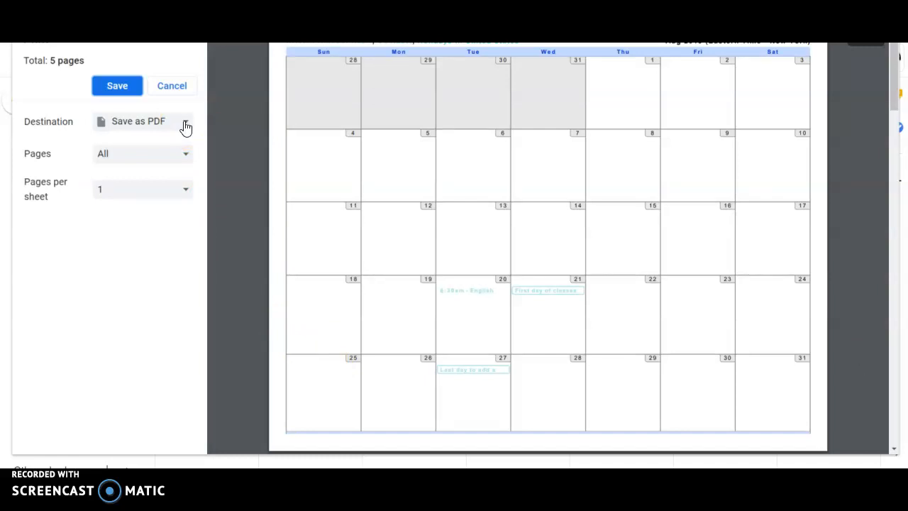
left_click(142, 120)
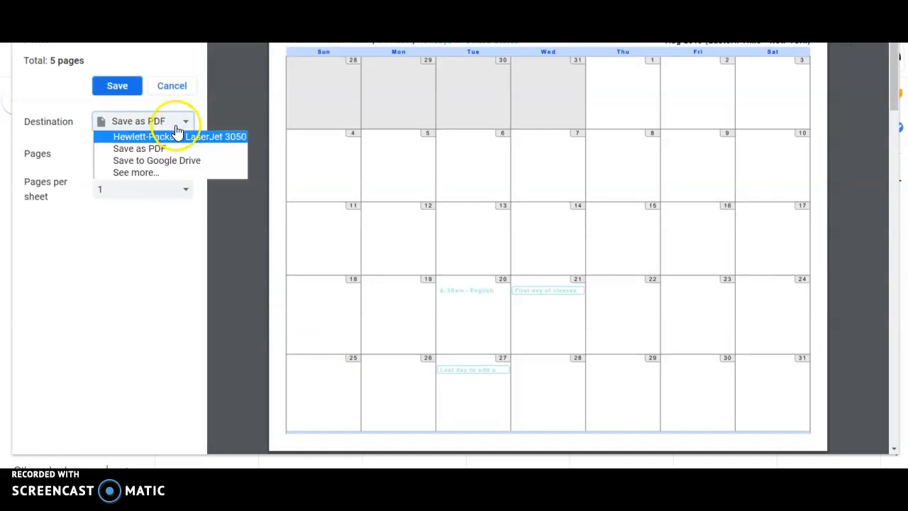
left_click(178, 136)
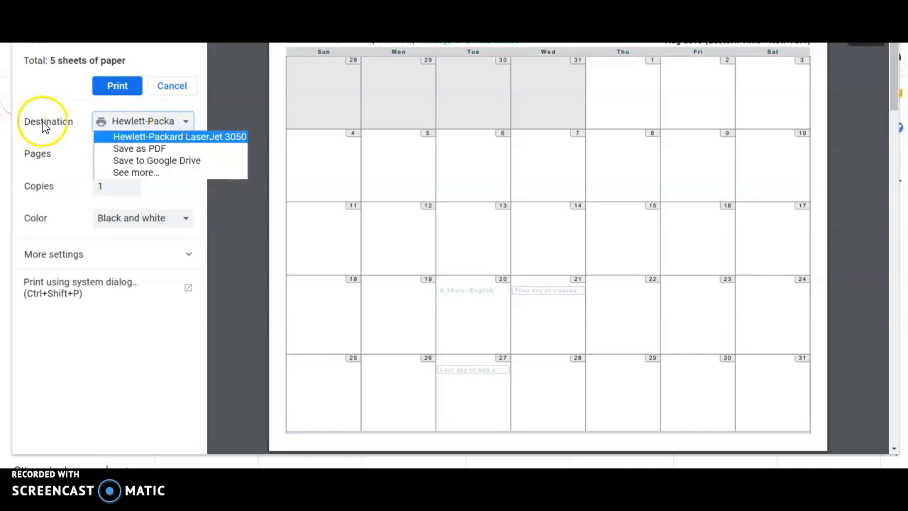
mouse_move(110, 127)
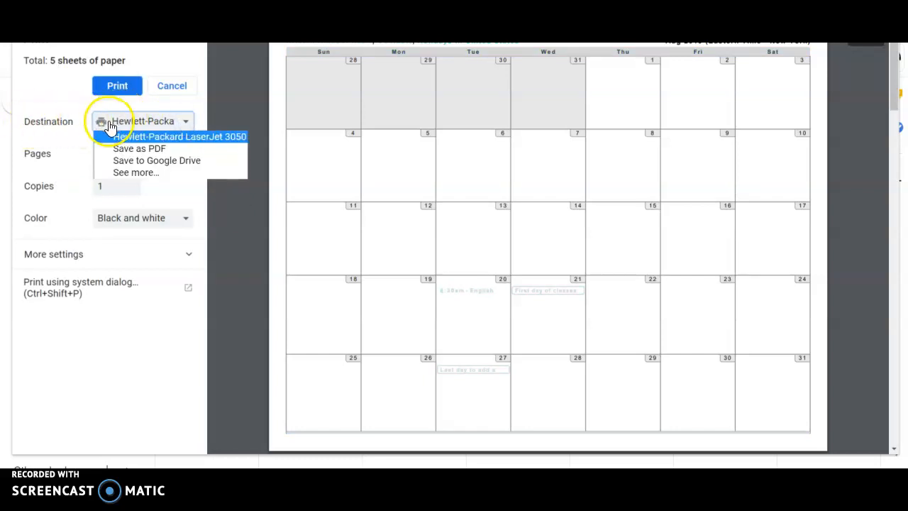
left_click(139, 148)
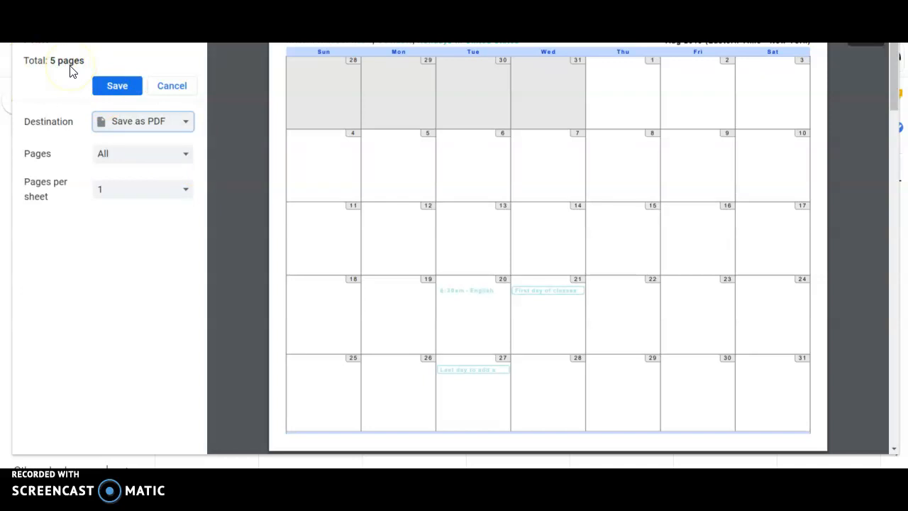
left_click(117, 85)
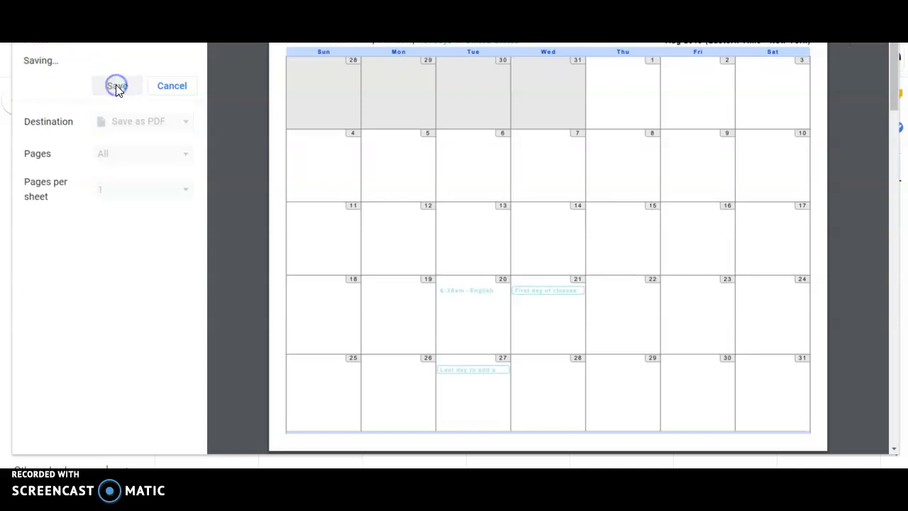
Save the PDF as Sample Calendar.pdf, replacing the existing file
left_click(117, 85)
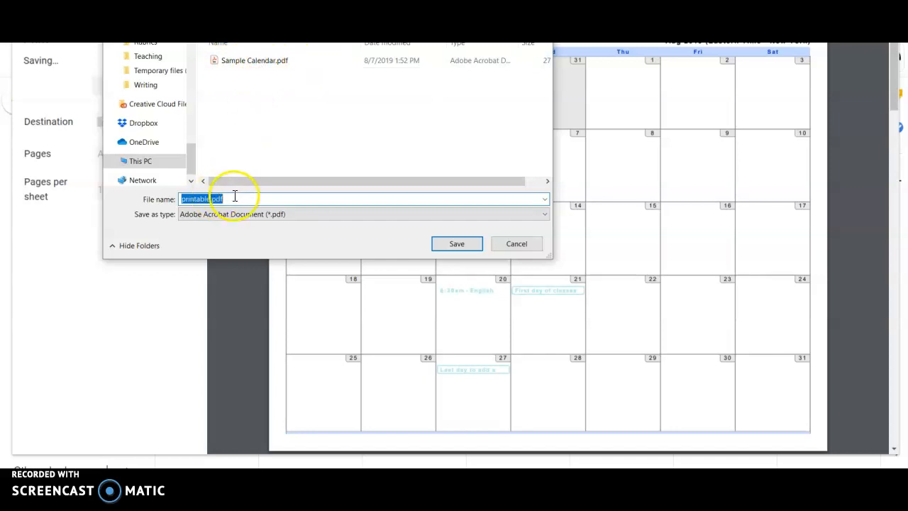
left_click(253, 60)
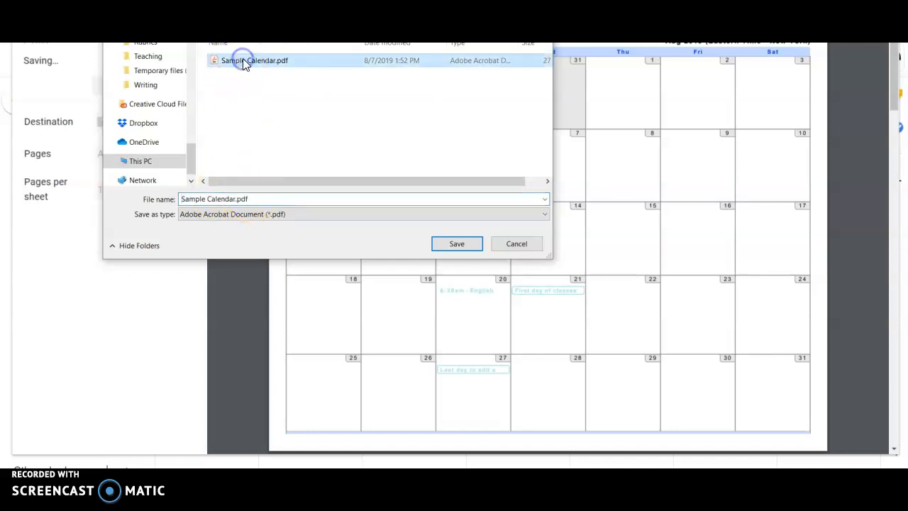
left_click(456, 243)
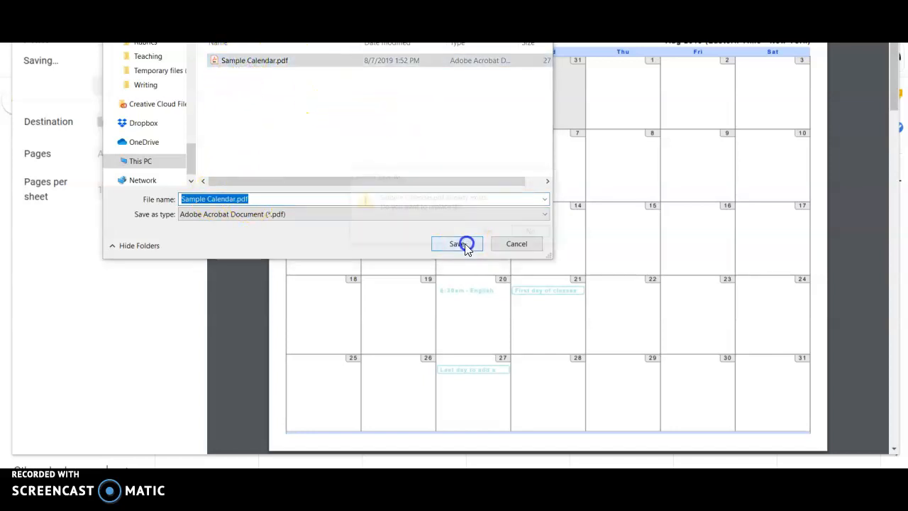
left_click(458, 243)
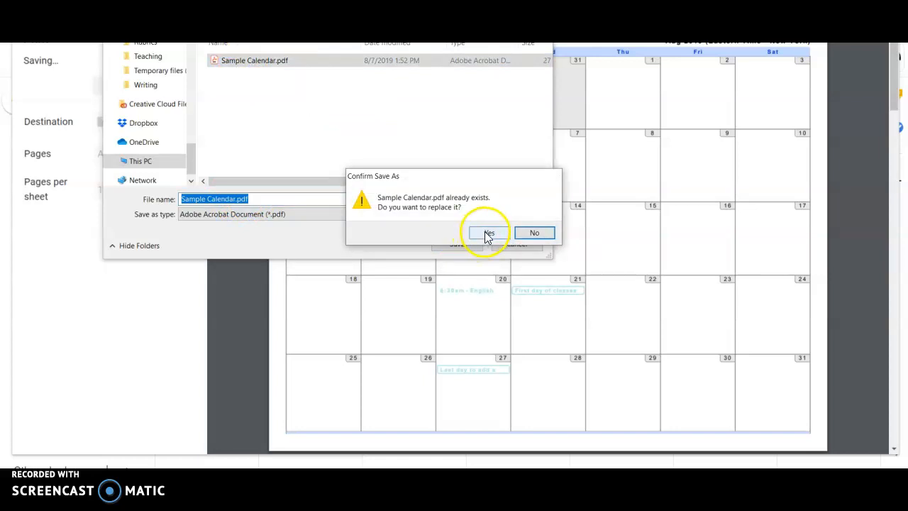
left_click(488, 232)
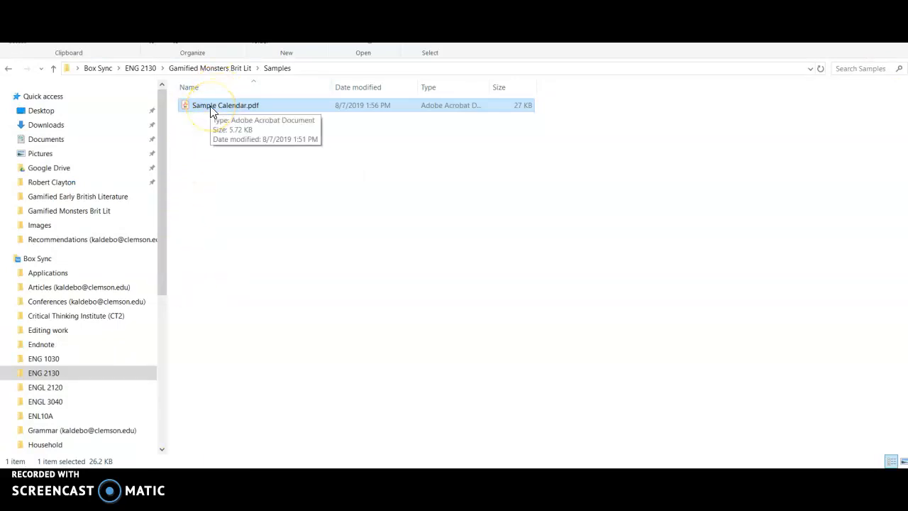
Open Sample Calendar.pdf in Adobe Acrobat Reader from File Explorer
double_click(225, 105)
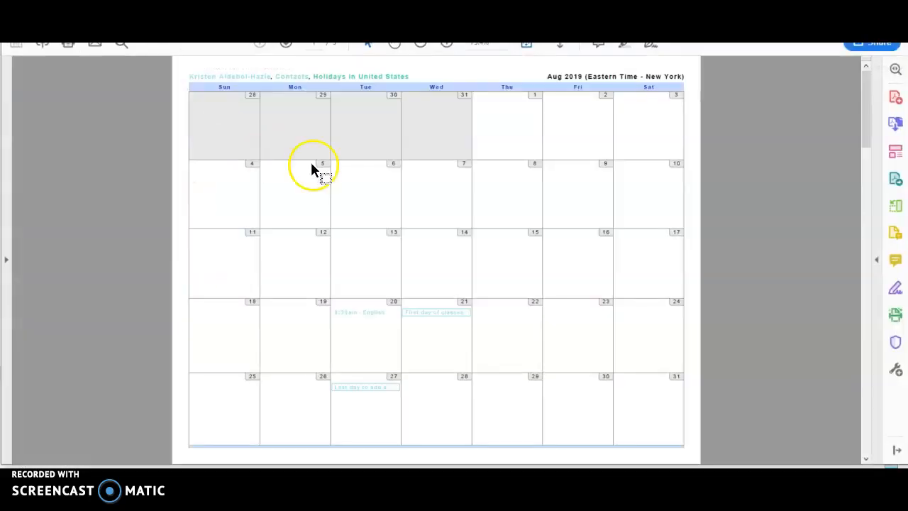
mouse_move(656, 227)
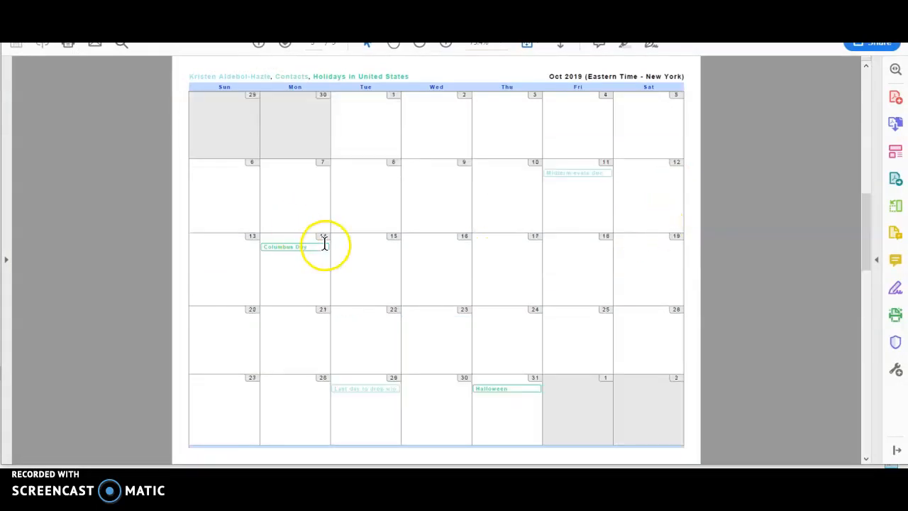
mouse_move(503, 253)
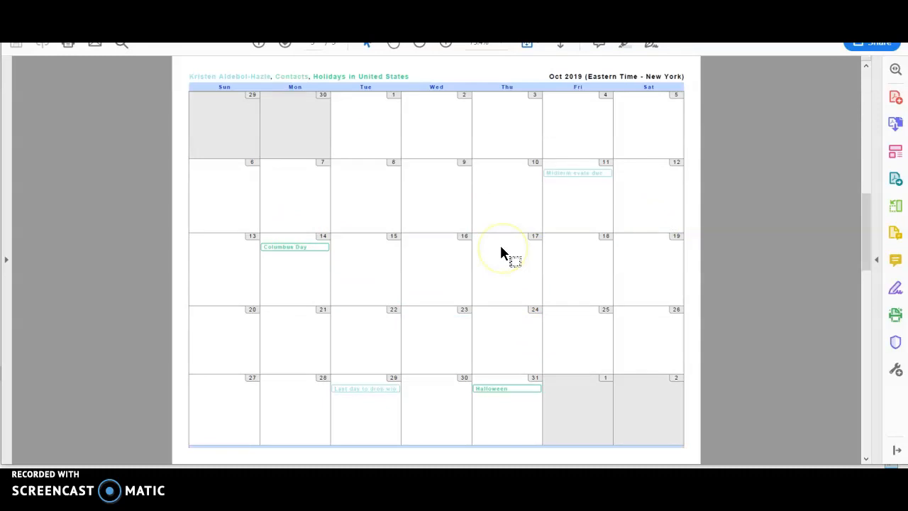
mouse_move(555, 171)
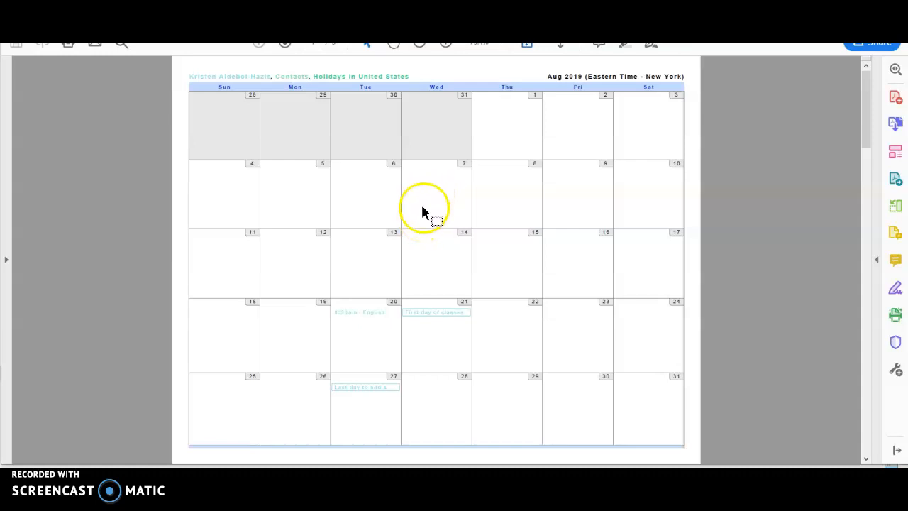
mouse_move(447, 223)
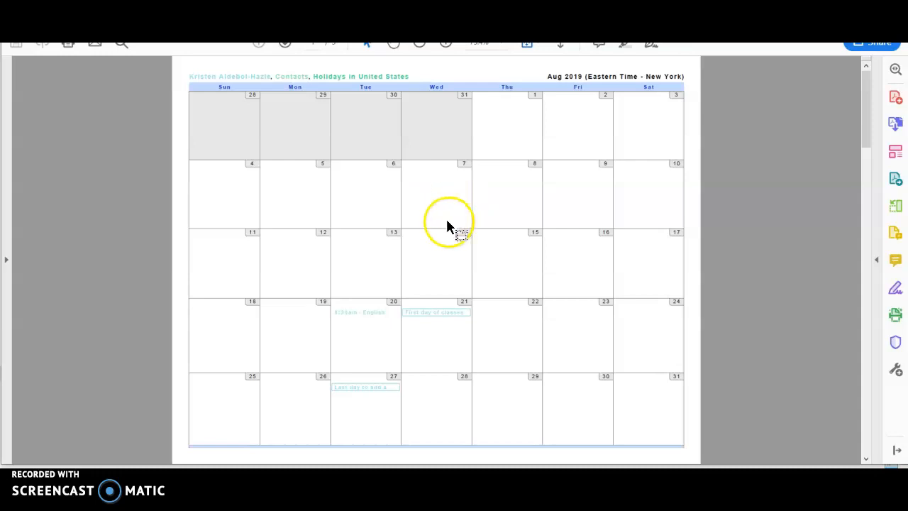
mouse_move(213, 183)
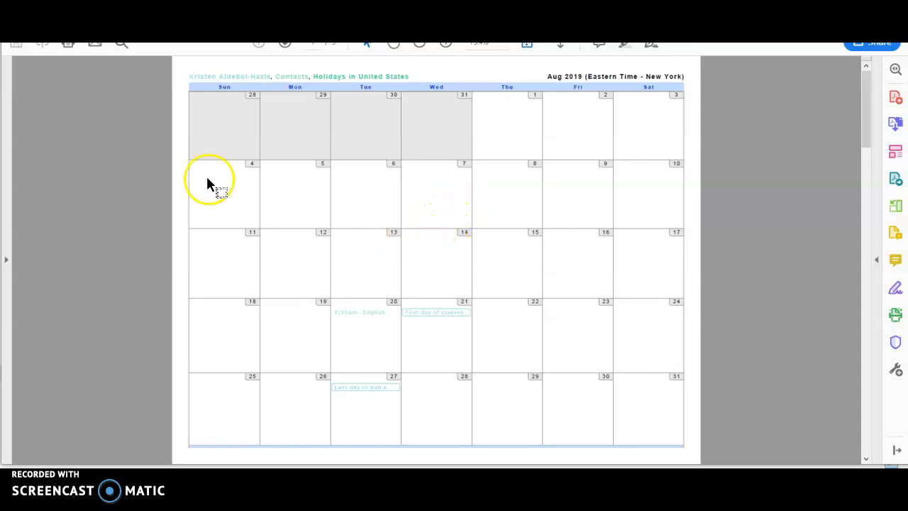